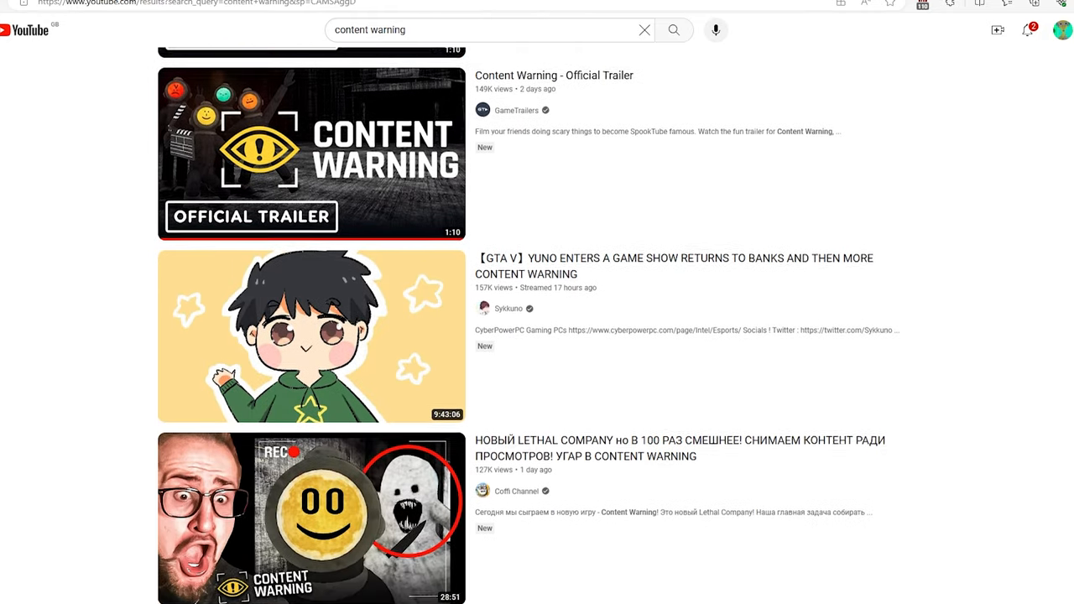
- Film the dark room, the corridor ahead, and the red-lit corridor with the camera
scroll(down, 3)
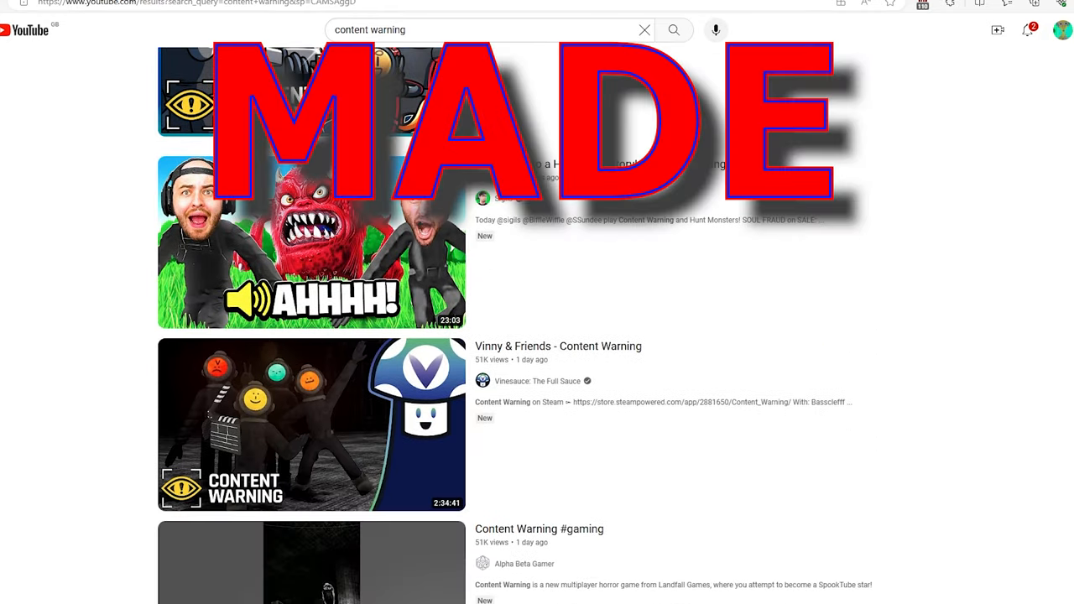
scroll(down, 3)
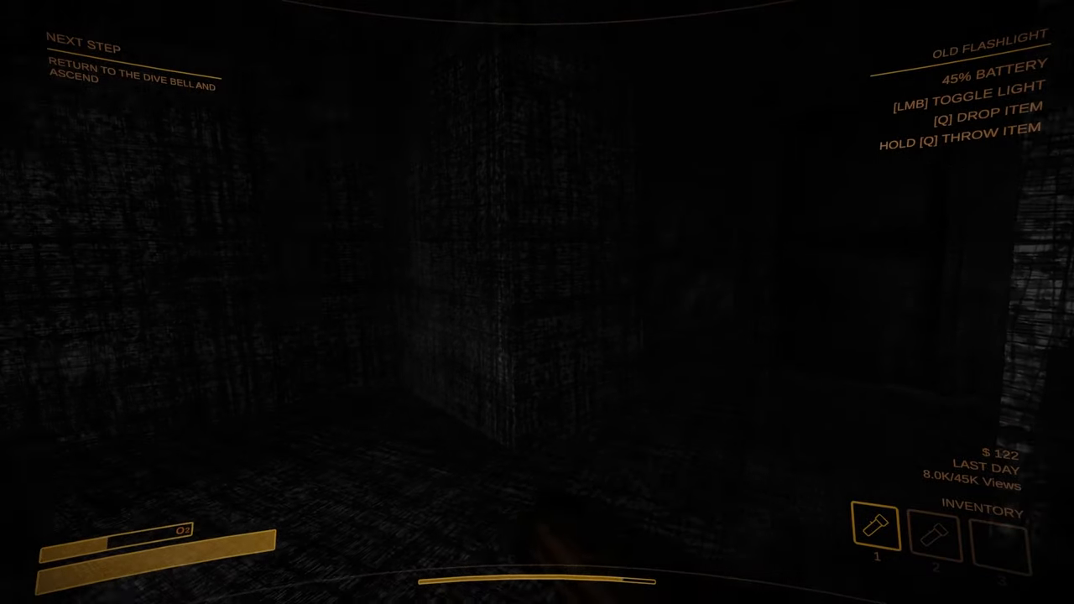
click(537, 302)
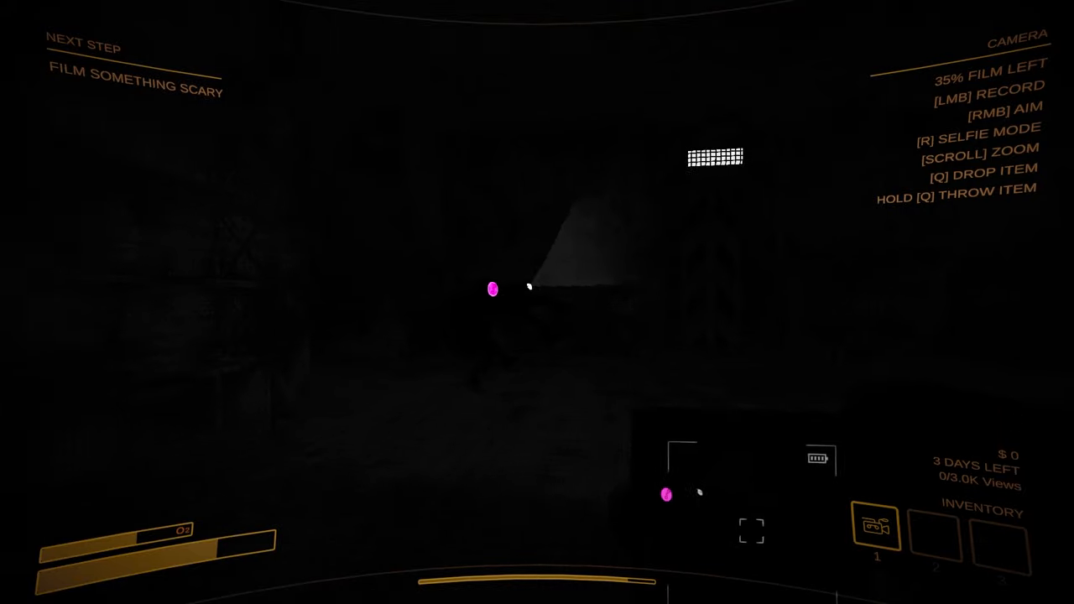
click(537, 302)
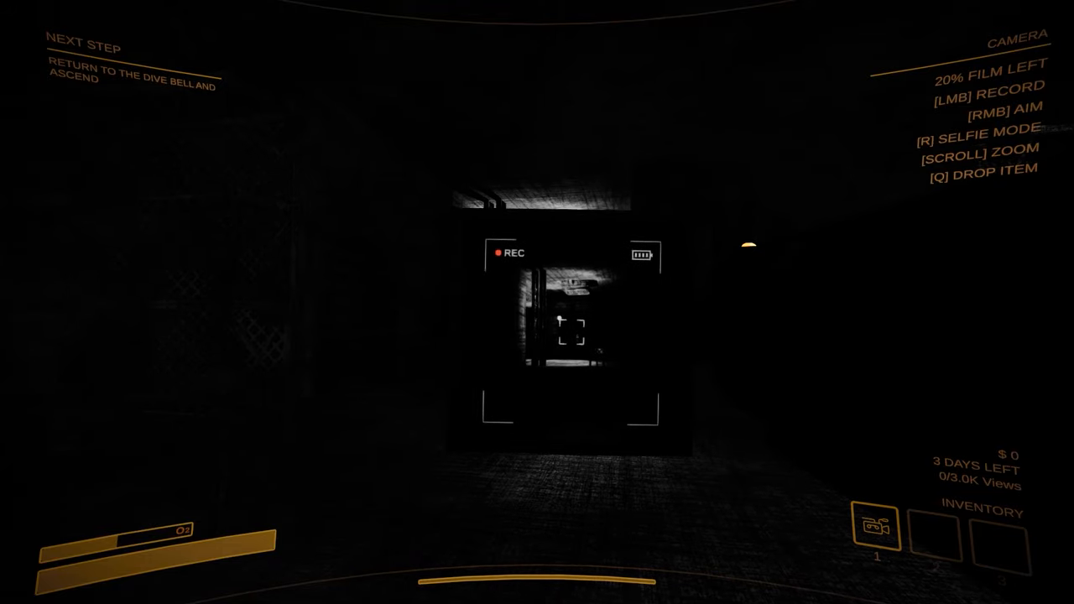
click(537, 302)
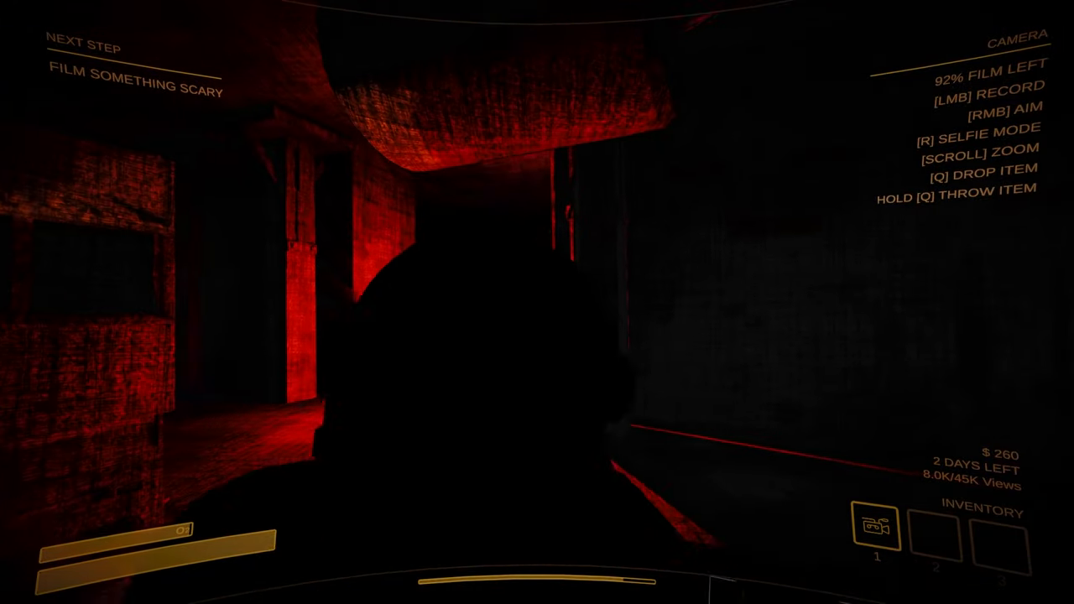
click(537, 302)
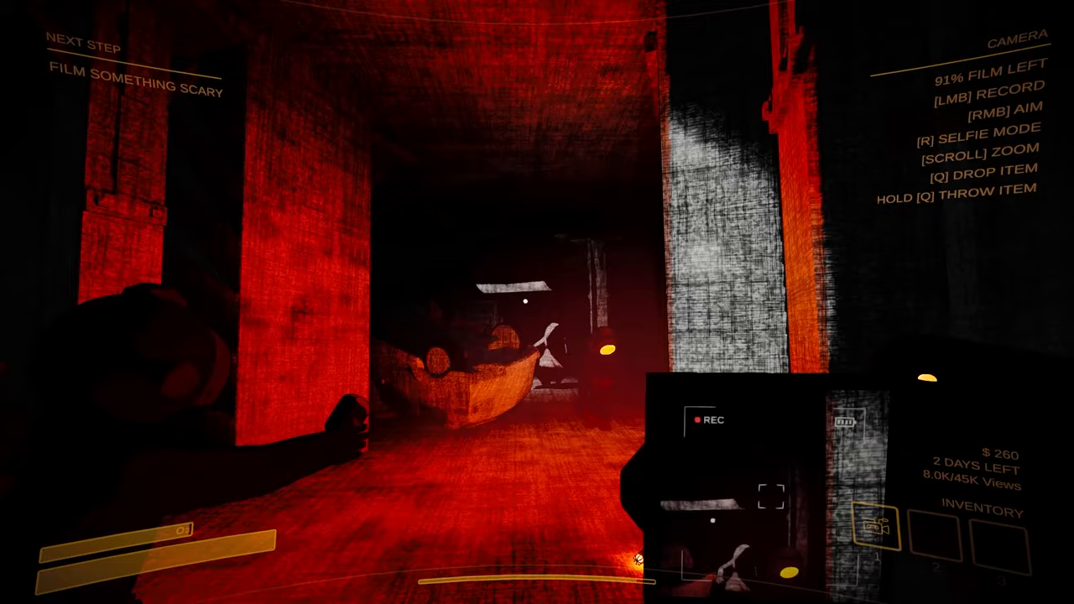